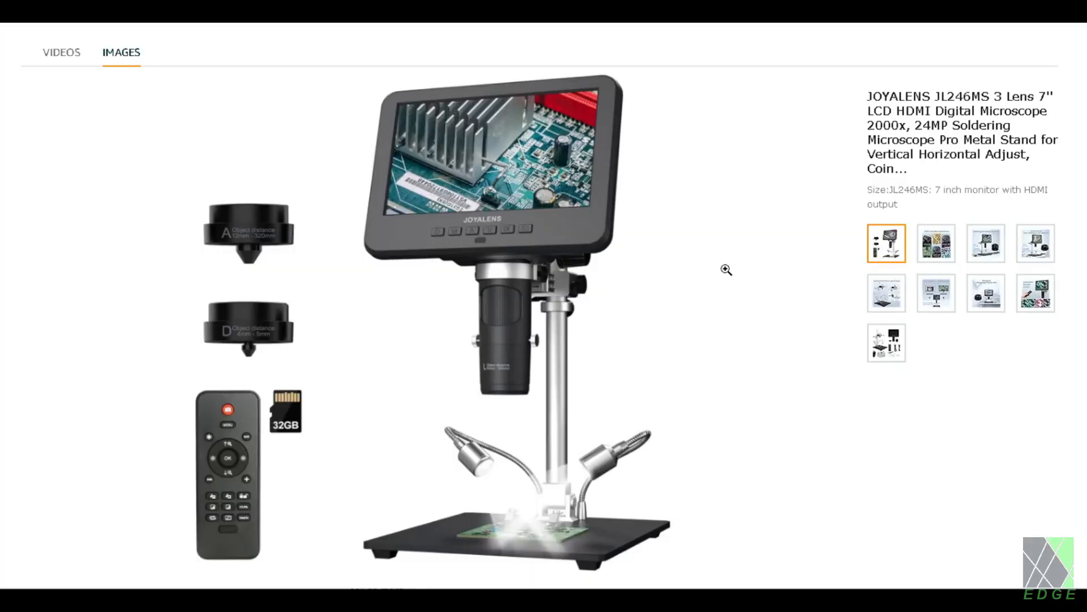
mouse_move(620, 263)
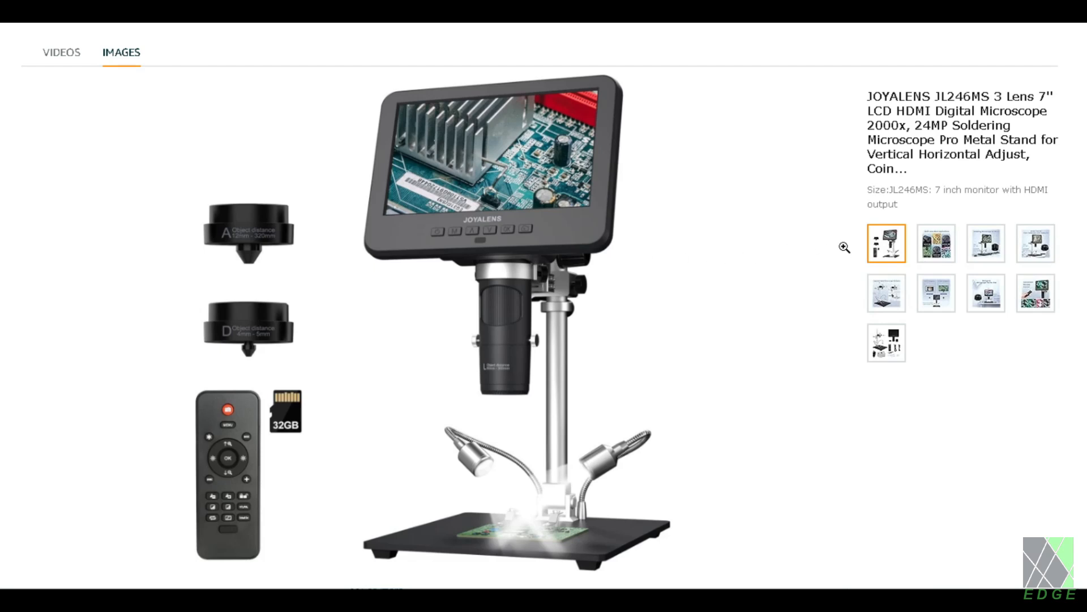
Step: Show the second gallery image, the Multi-Lens, More applications graphic
left_click(935, 242)
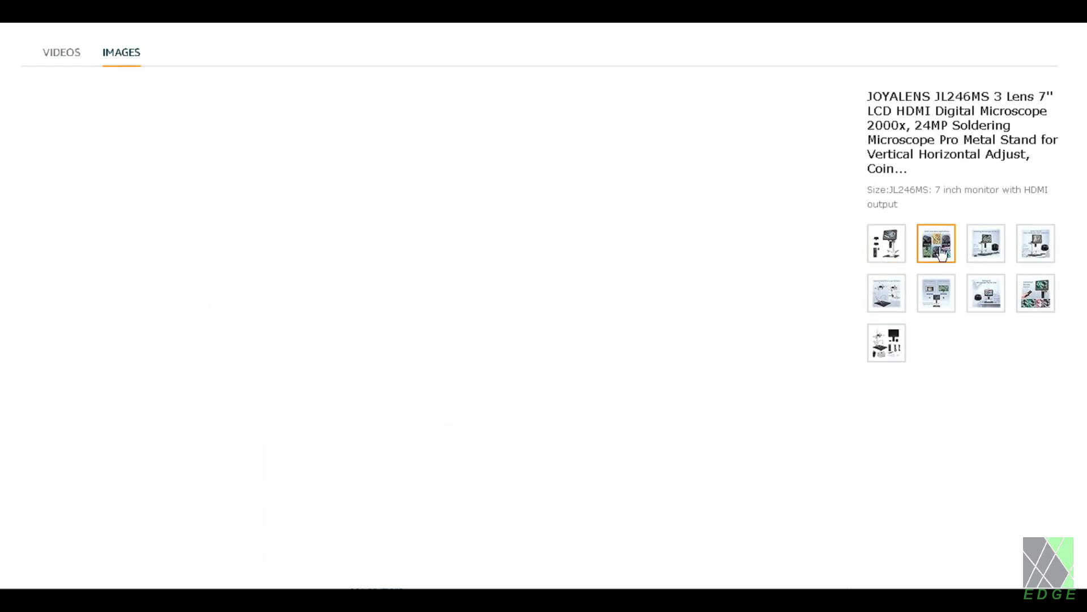
left_click(935, 245)
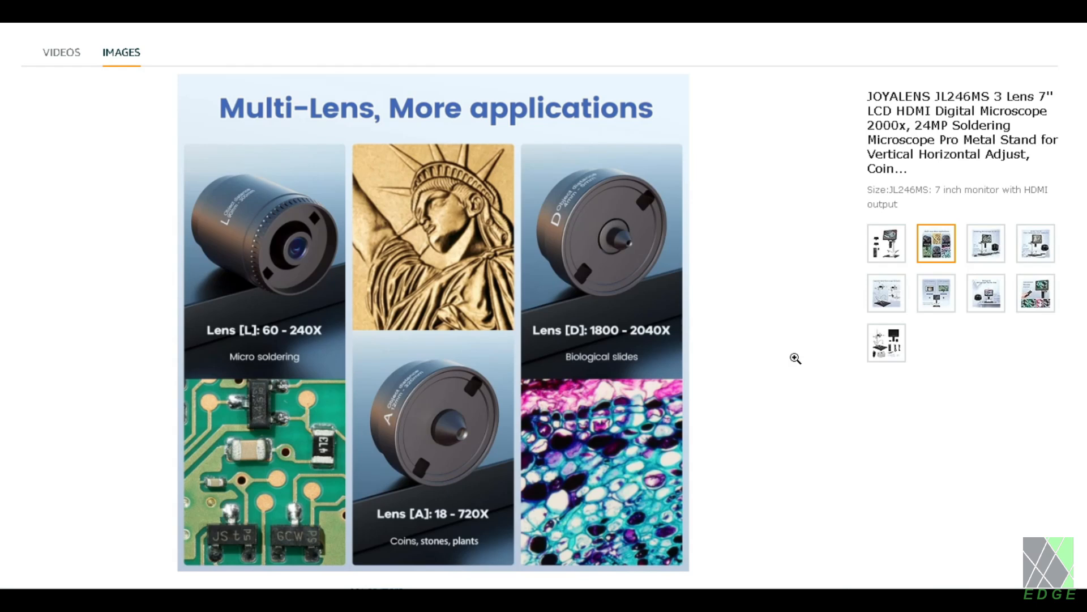
mouse_move(770, 369)
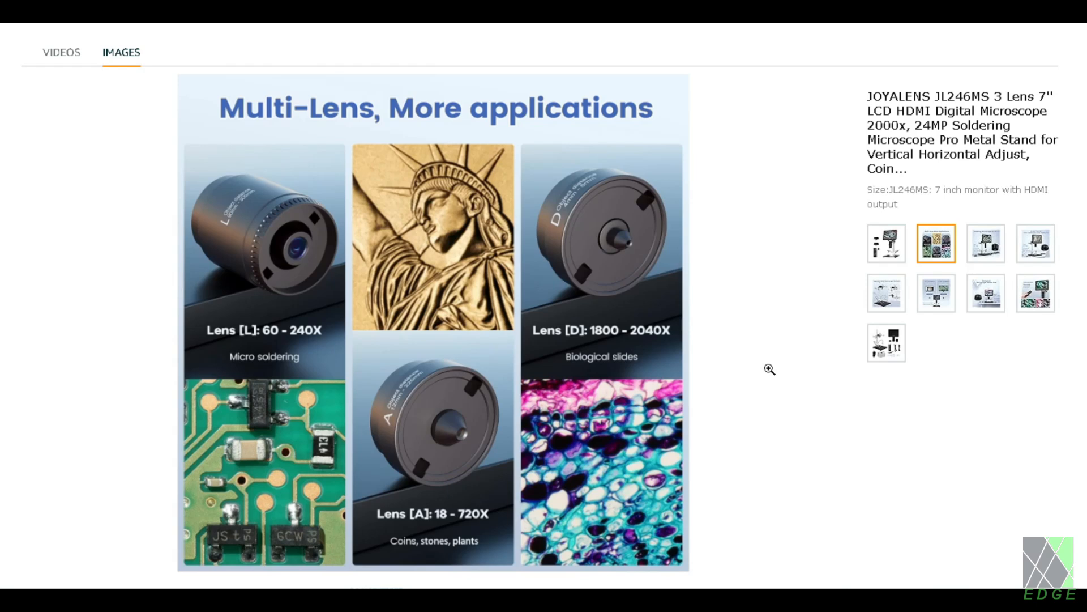
Step: View the soldering, coin collectors, metal stand and USB/HDMI support images in turn
left_click(986, 243)
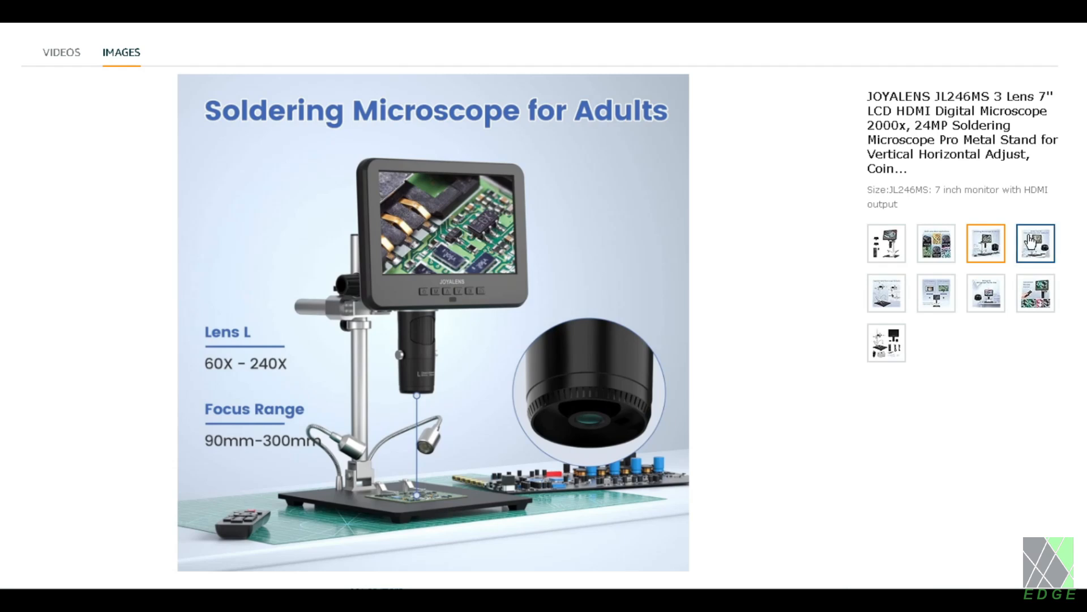
left_click(1037, 243)
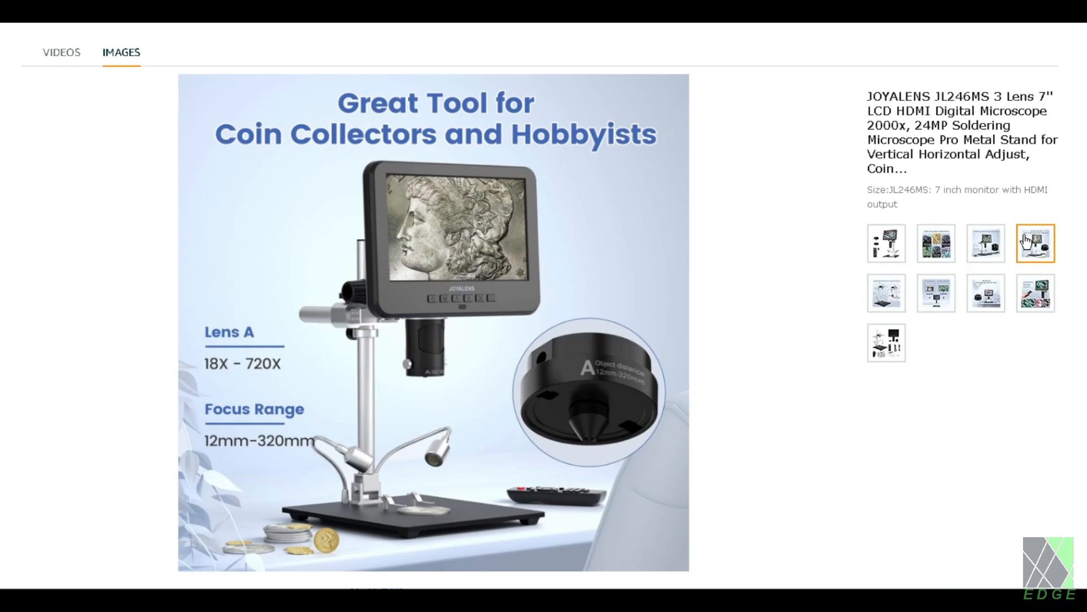
mouse_move(1004, 407)
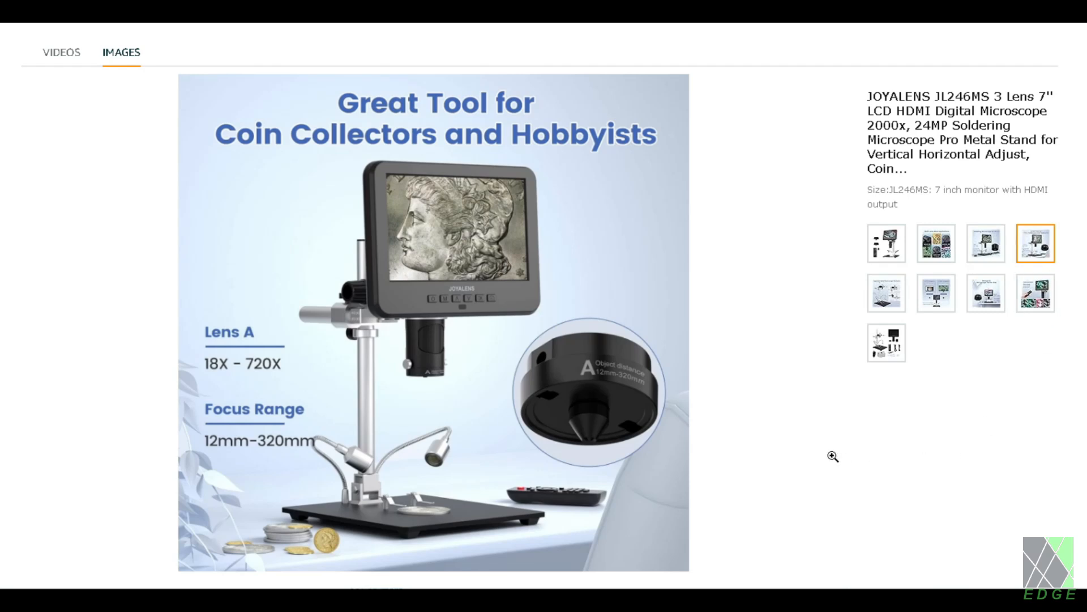
left_click(886, 294)
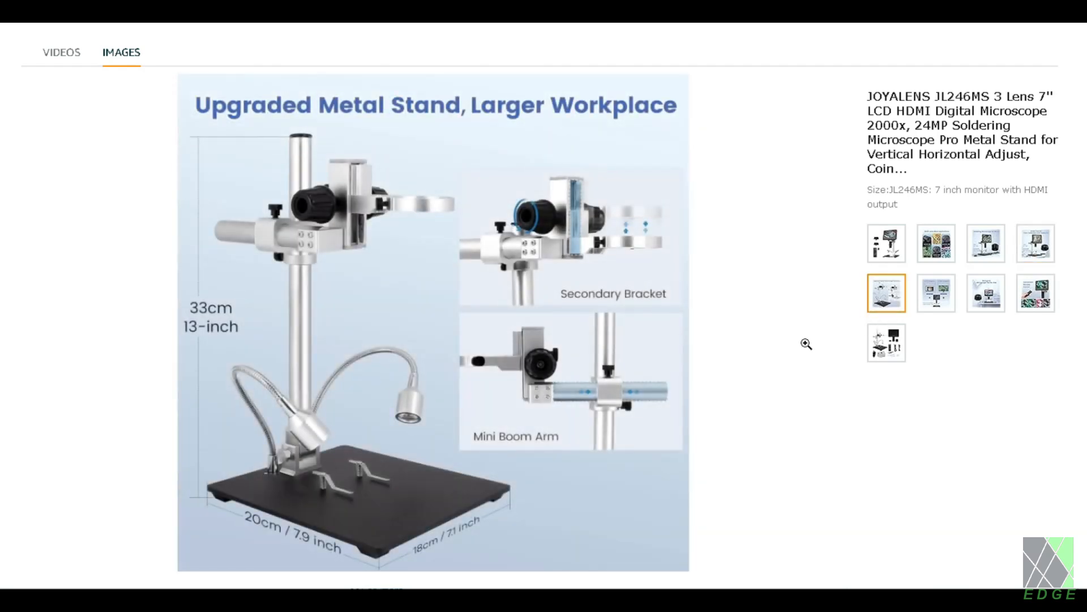
left_click(935, 292)
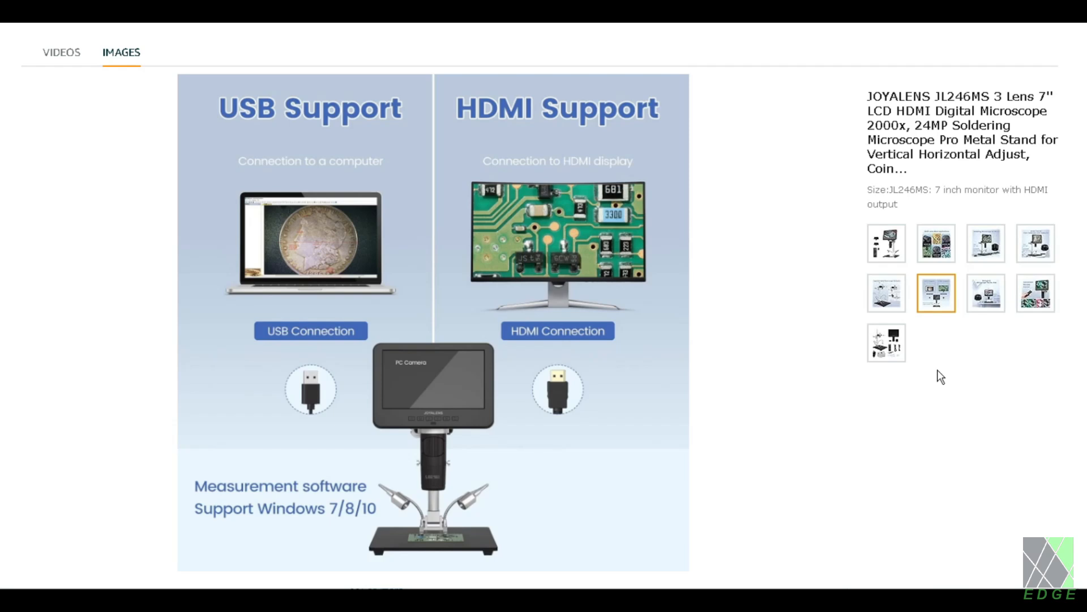
Step: View the biological and remote control images, ending on the box contents photo
left_click(985, 293)
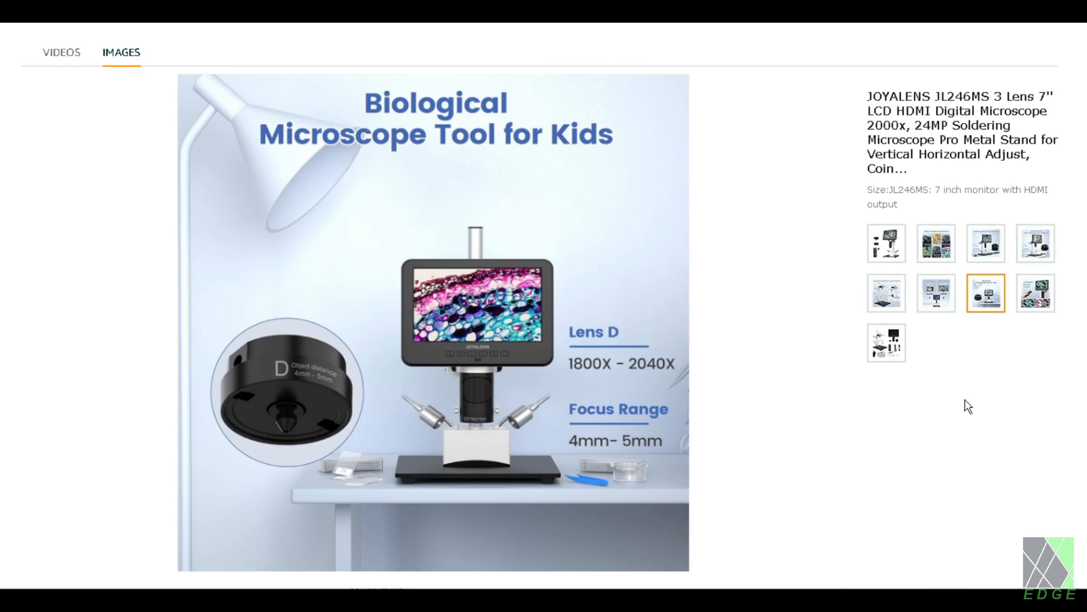
left_click(1035, 293)
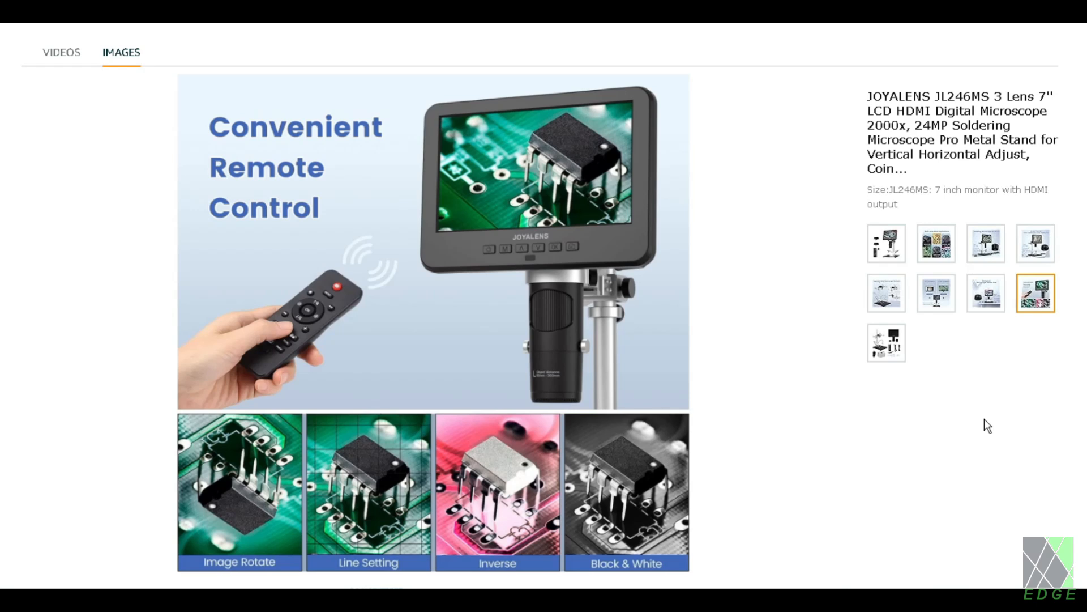
left_click(886, 342)
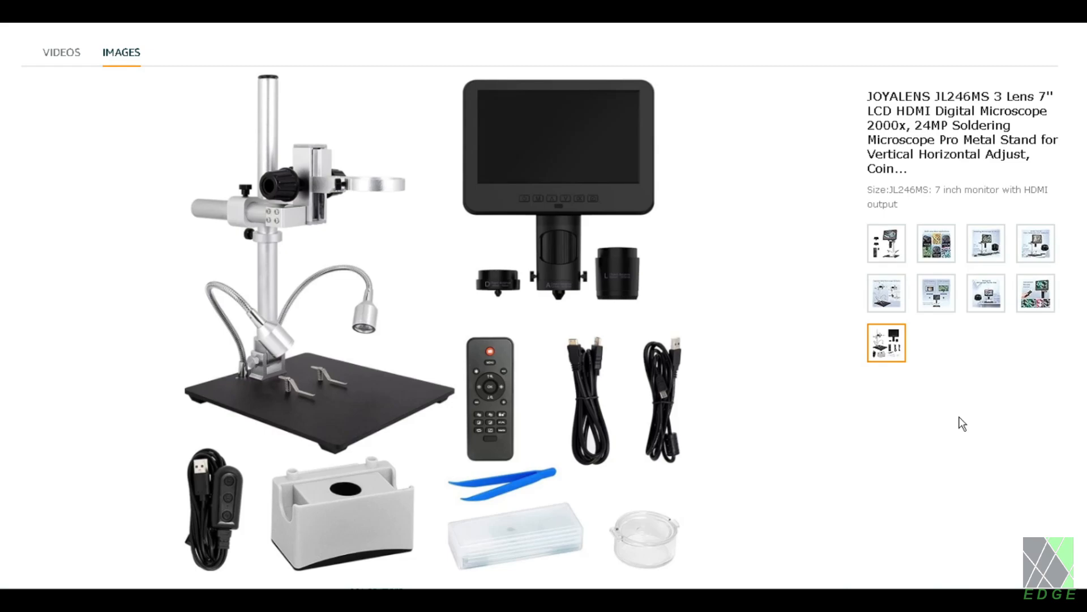